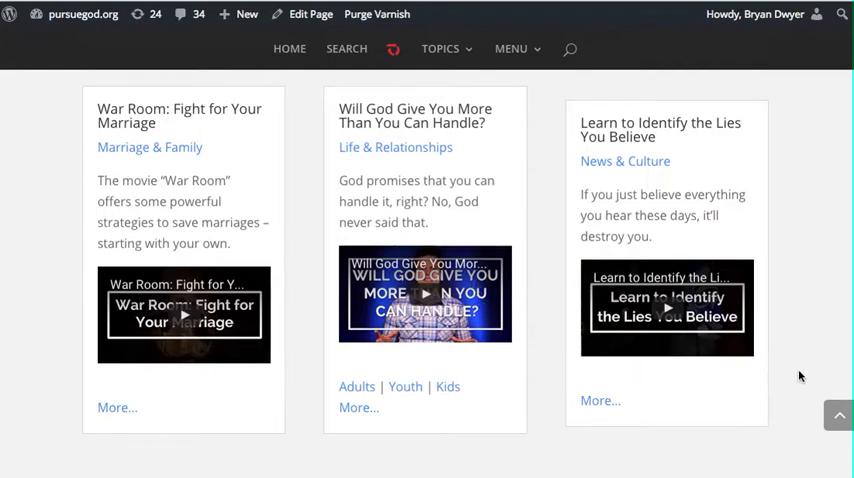
mouse_move(770, 350)
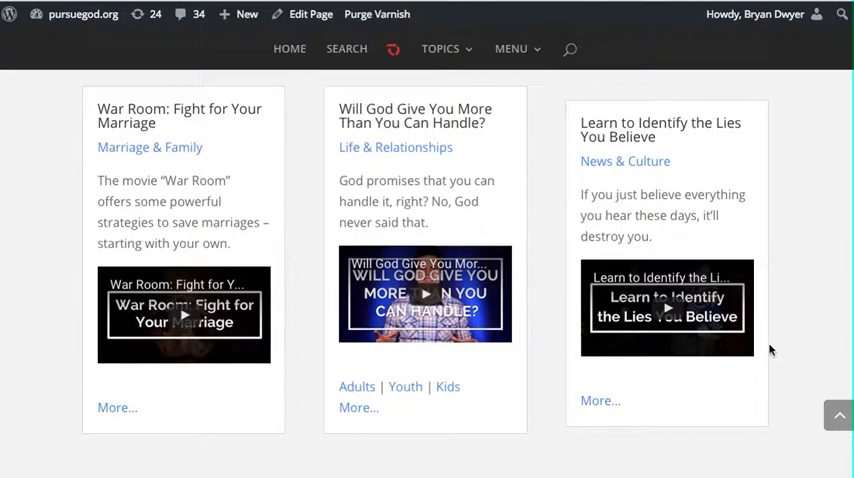
mouse_move(790, 330)
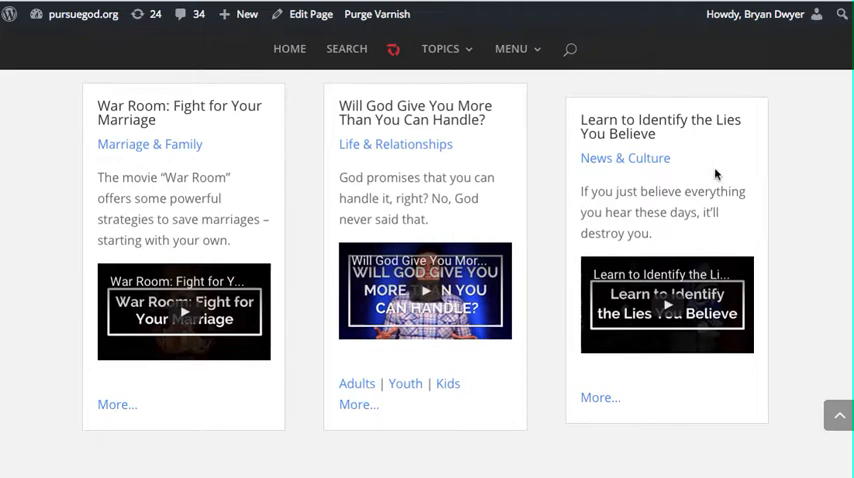
mouse_move(584, 124)
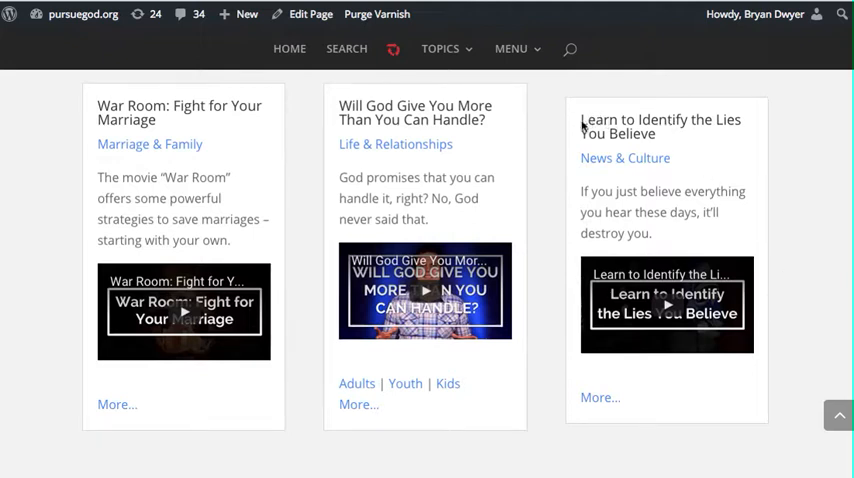
mouse_move(690, 320)
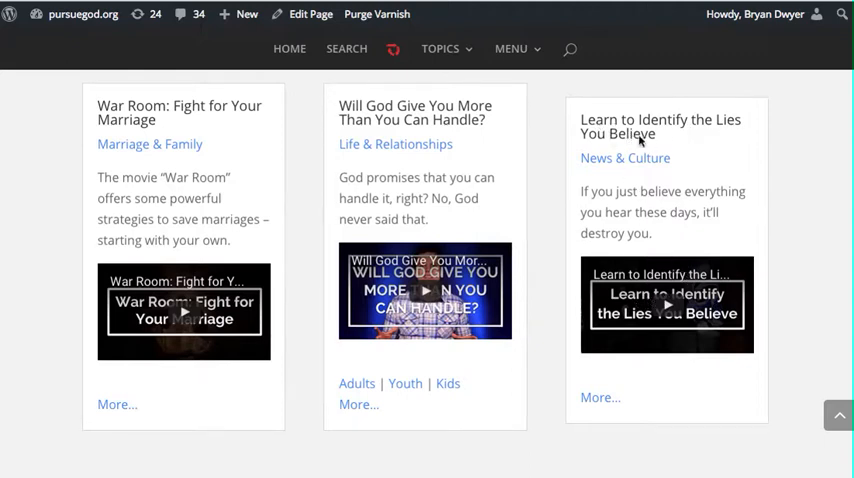
mouse_move(644, 172)
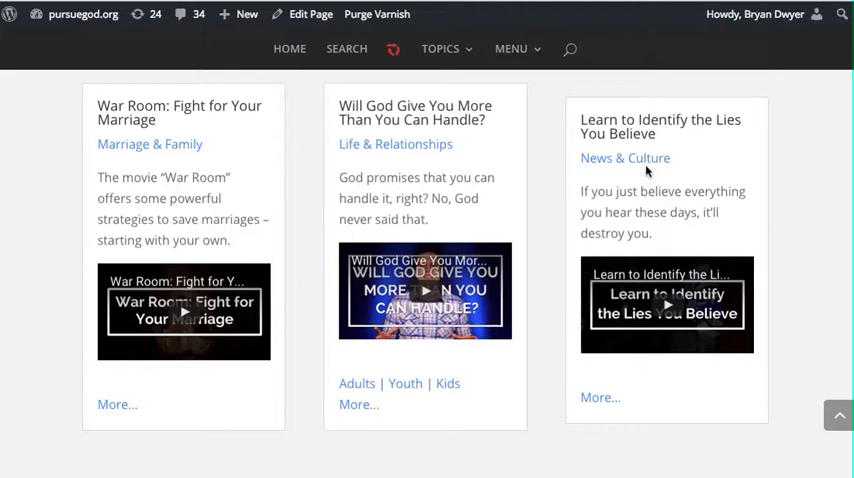
mouse_move(674, 152)
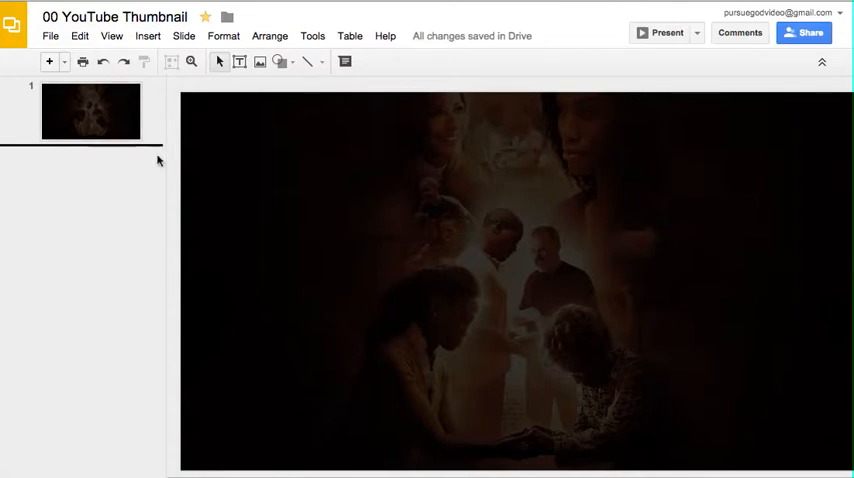
mouse_move(272, 228)
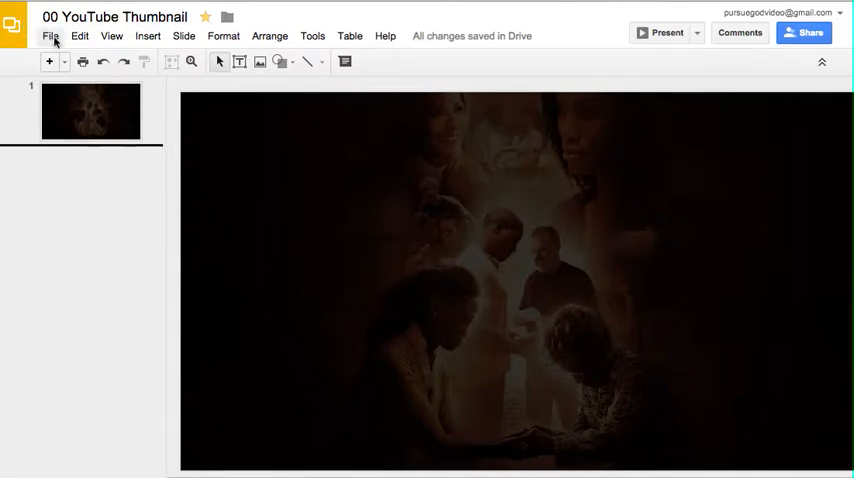
mouse_move(500, 238)
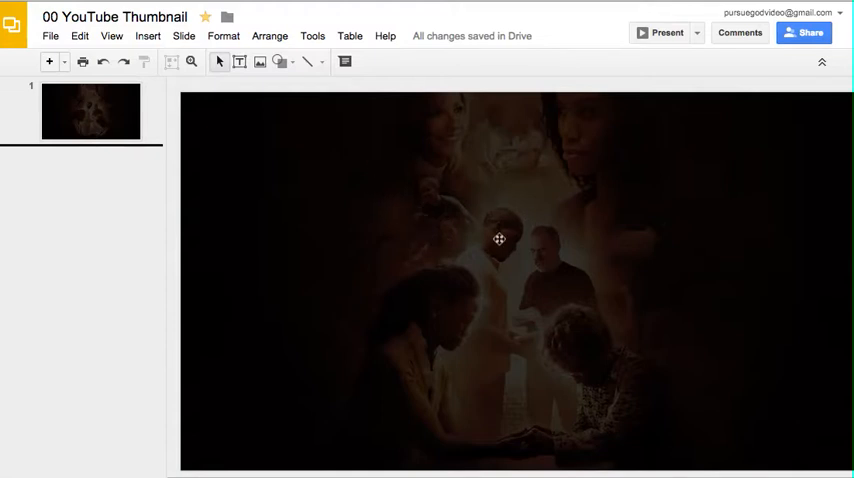
- Inspect the photo on the existing thumbnail slide via its context menu without changing it
right_click(498, 238)
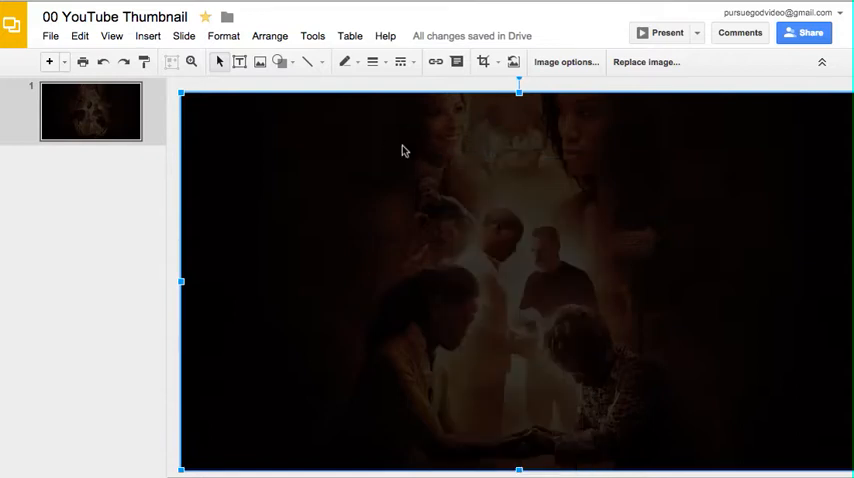
right_click(404, 150)
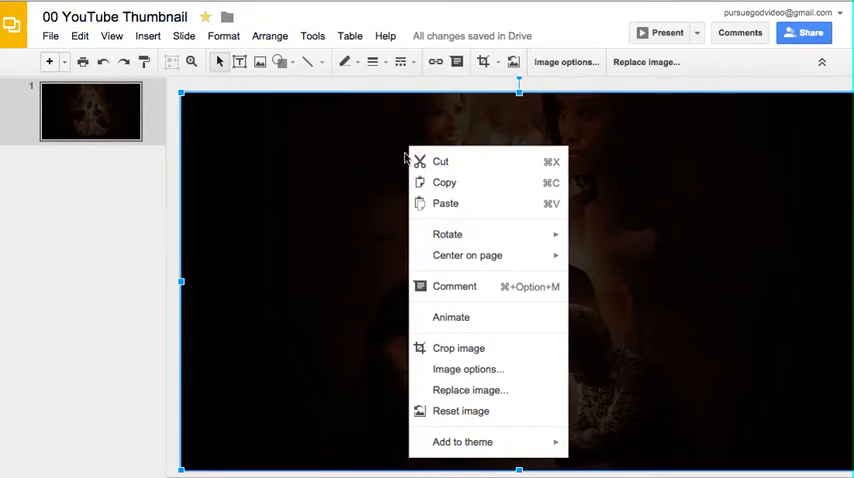
mouse_move(470, 390)
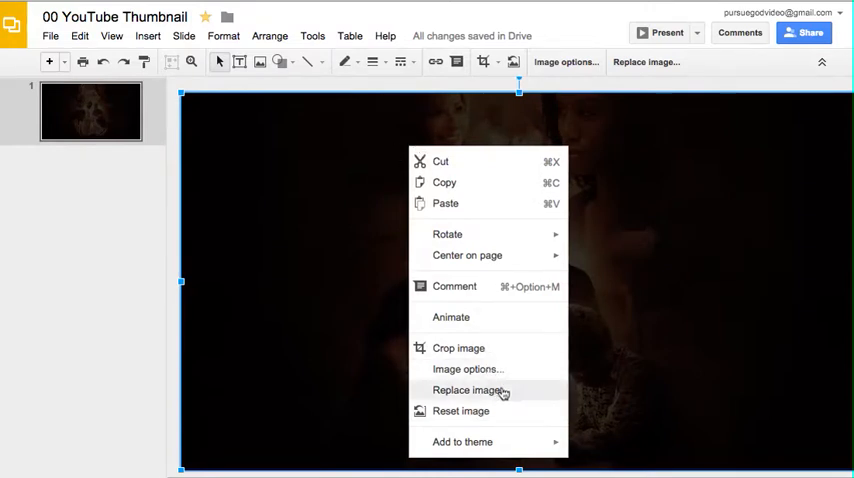
mouse_move(120, 220)
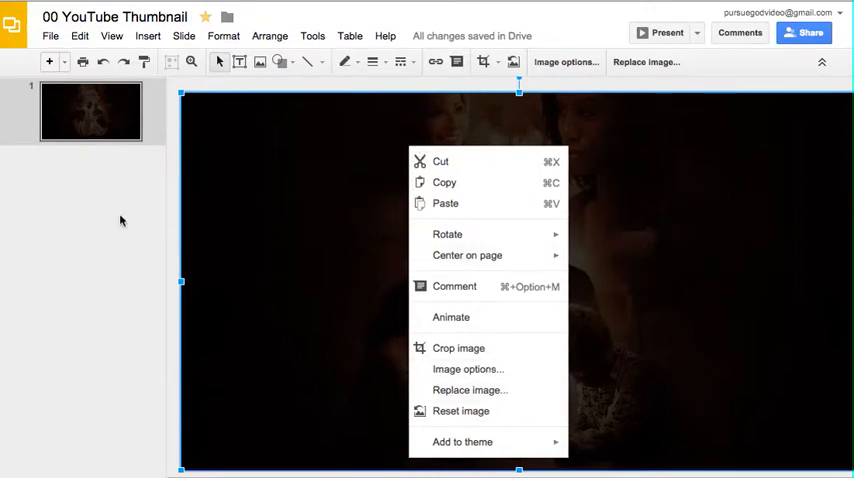
left_click(50, 36)
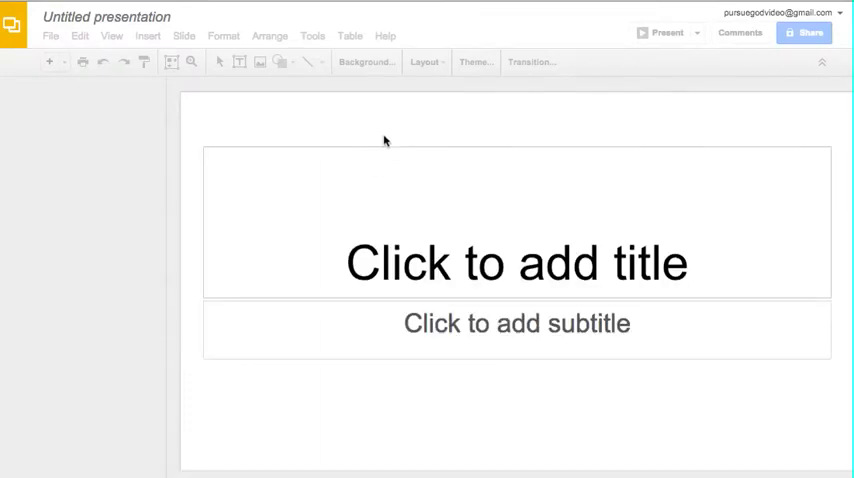
- Start a new presentation with a single blank white slide and the Themes sidebar closed
left_click(476, 60)
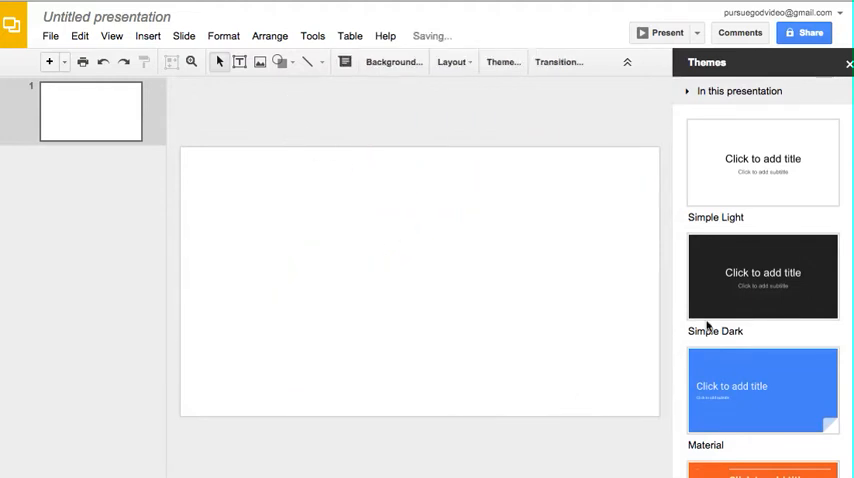
left_click(848, 64)
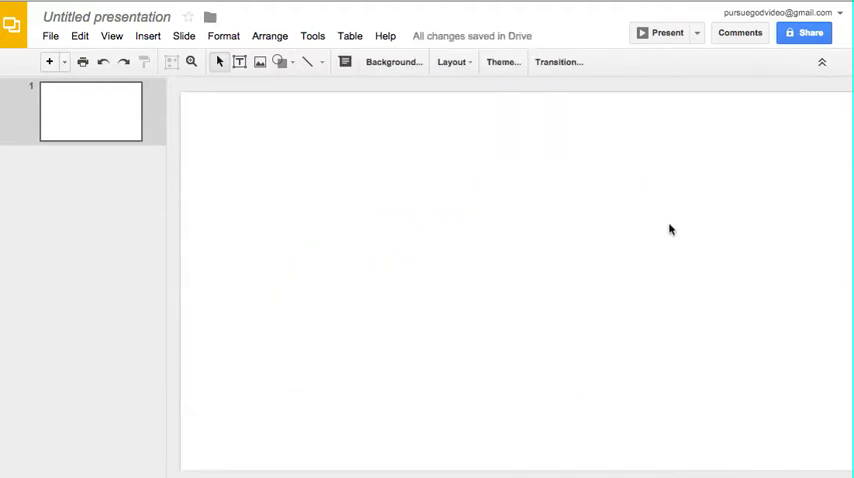
left_click(112, 36)
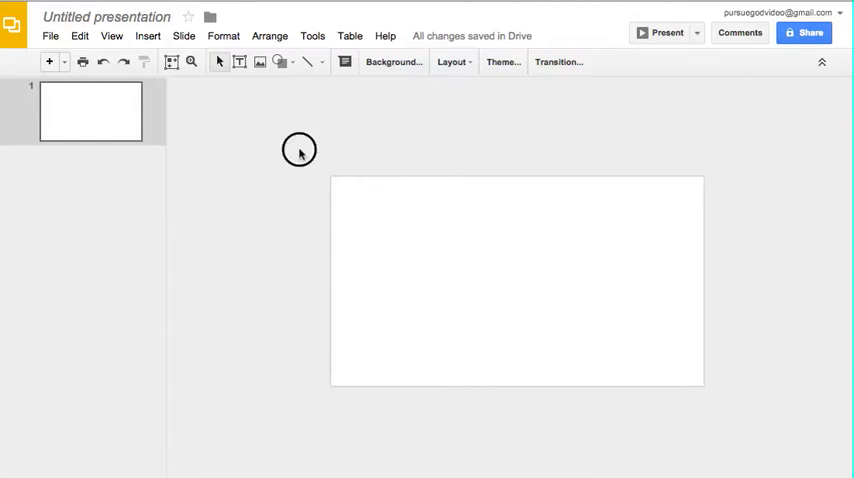
mouse_move(422, 252)
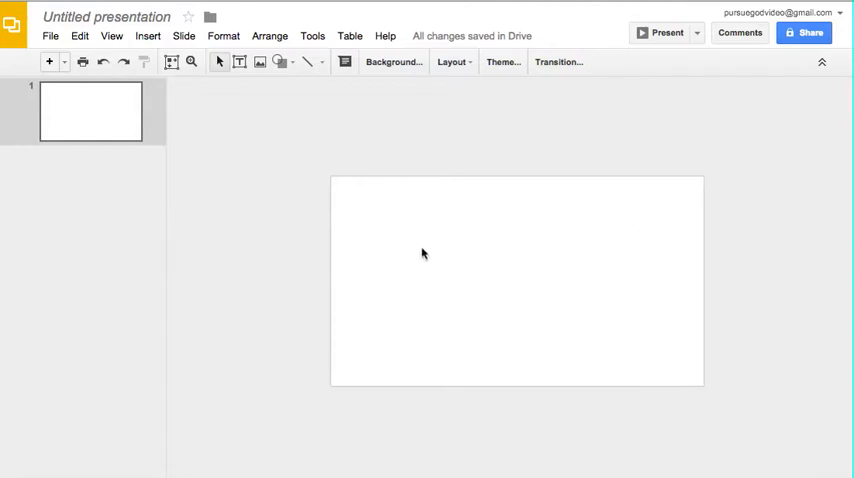
mouse_move(388, 250)
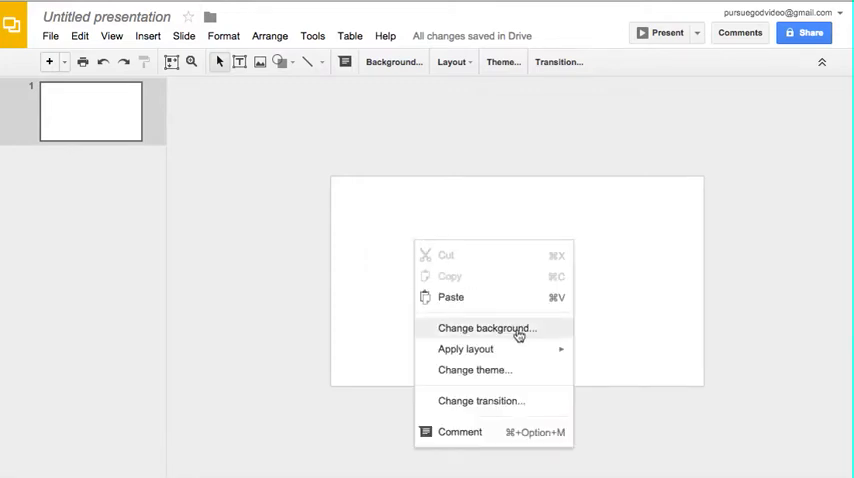
- Upload the dark city-skyline photo from the computer as the slide background
left_click(488, 328)
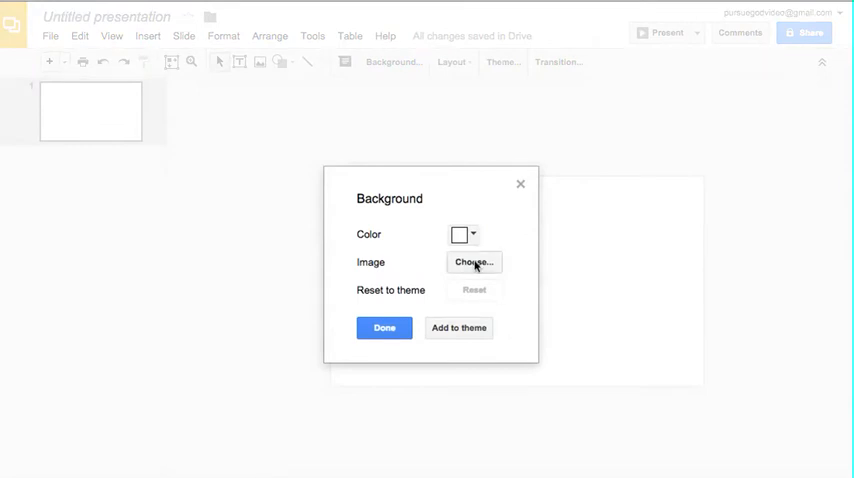
left_click(472, 262)
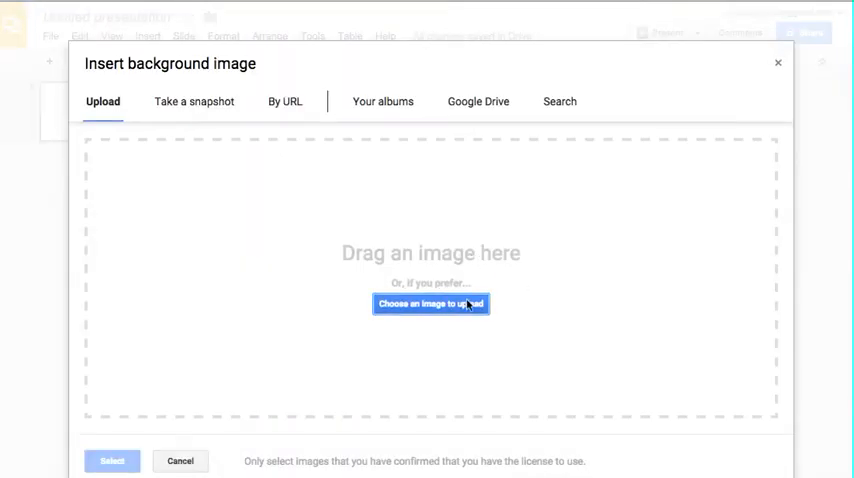
left_click(432, 304)
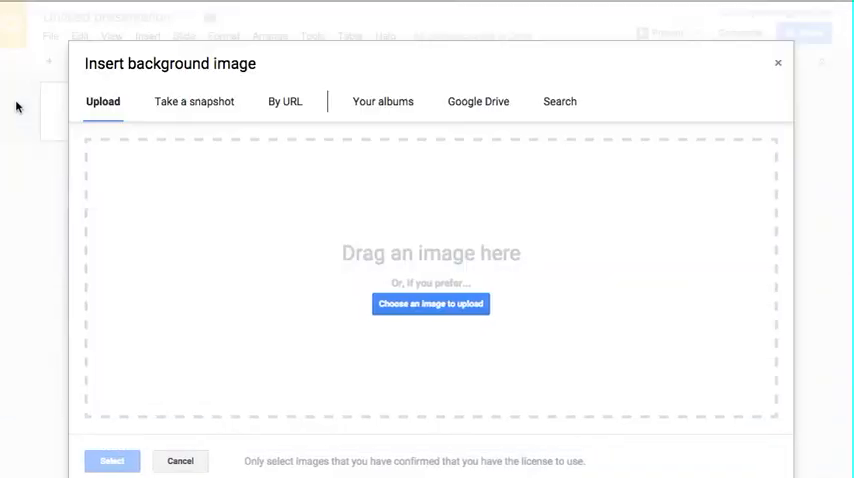
left_click(432, 304)
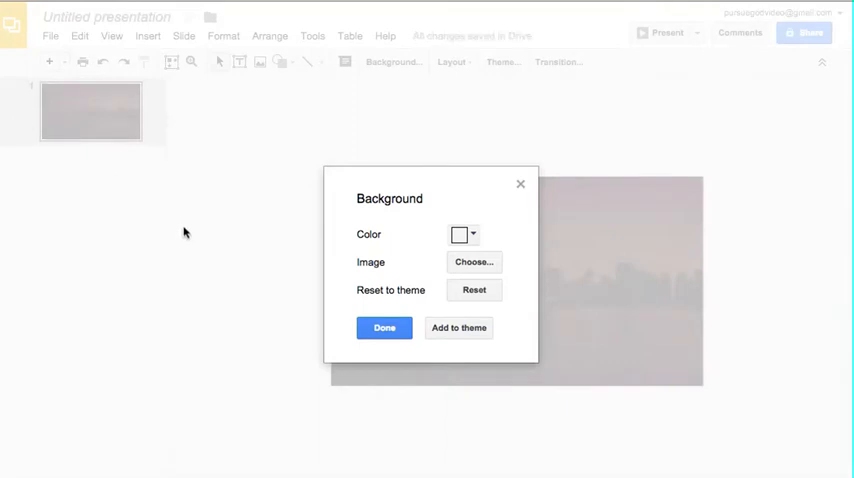
mouse_move(264, 272)
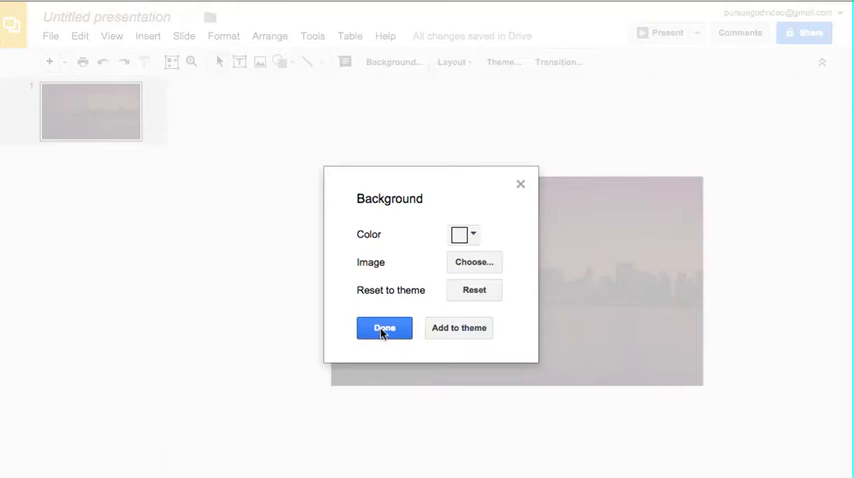
left_click(384, 328)
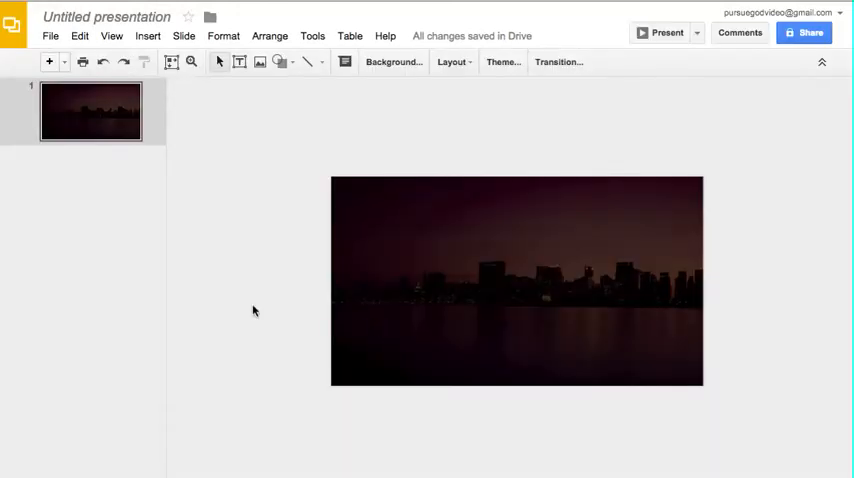
mouse_move(496, 228)
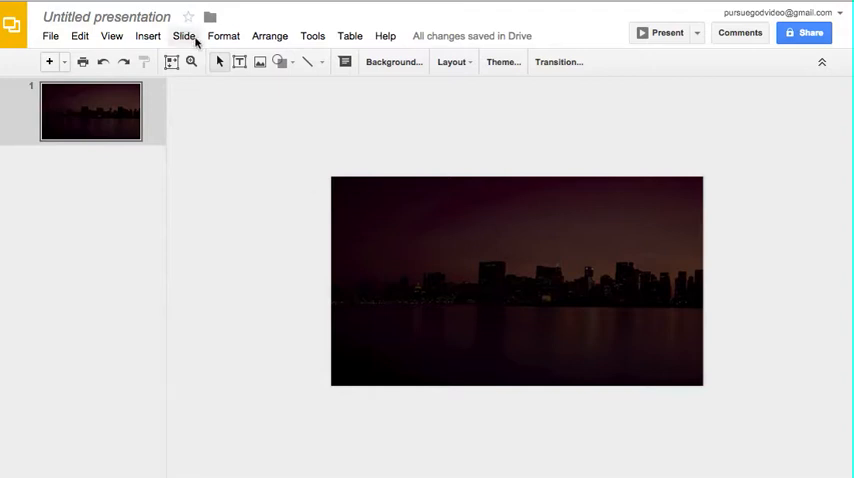
mouse_move(508, 300)
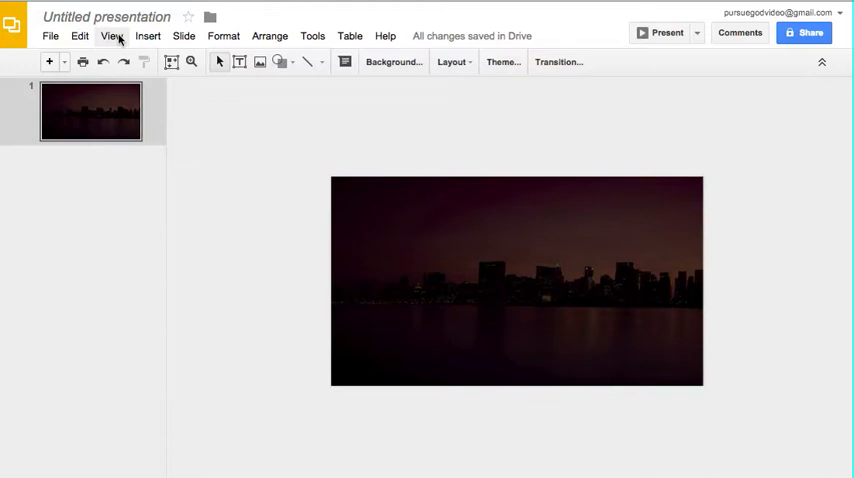
- Bring up the Insert menu to reach the Word art option
left_click(148, 36)
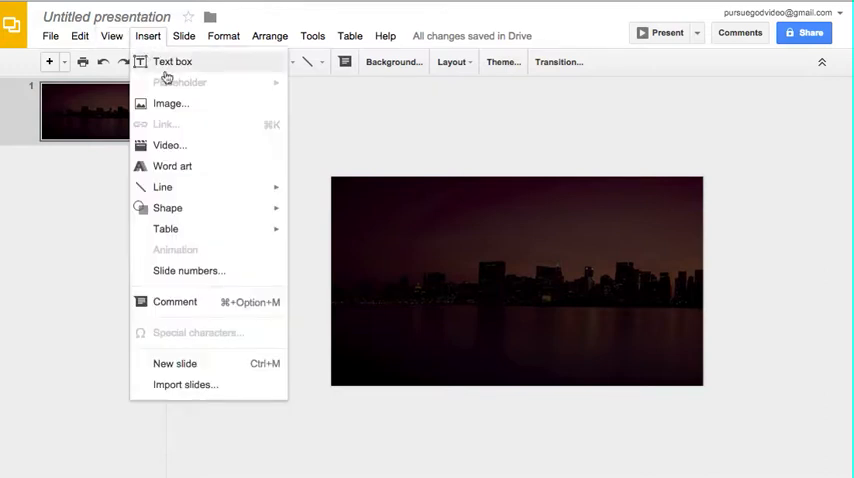
mouse_move(172, 166)
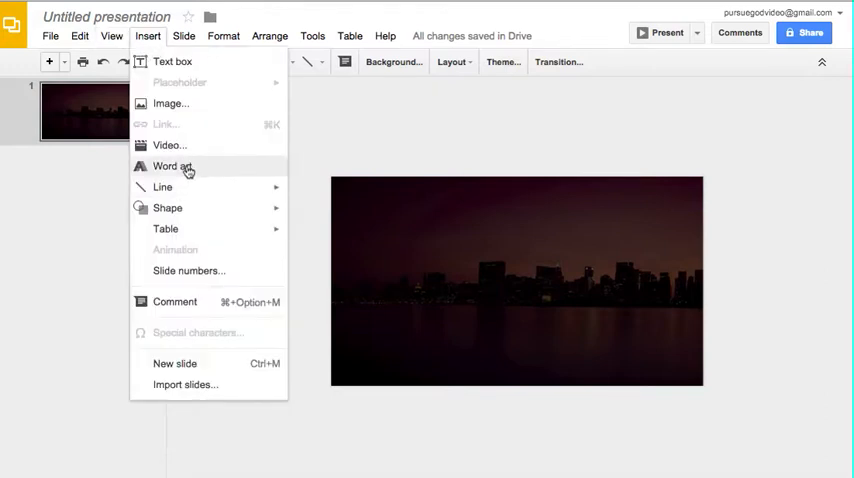
mouse_move(406, 148)
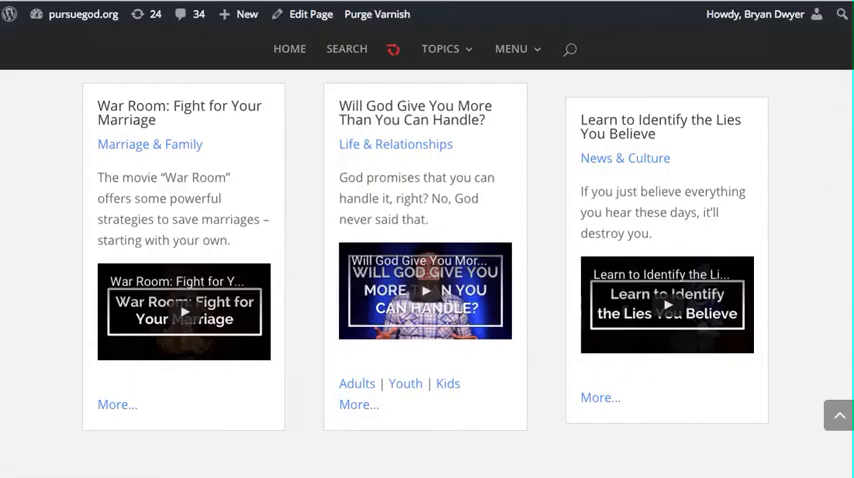
mouse_move(648, 134)
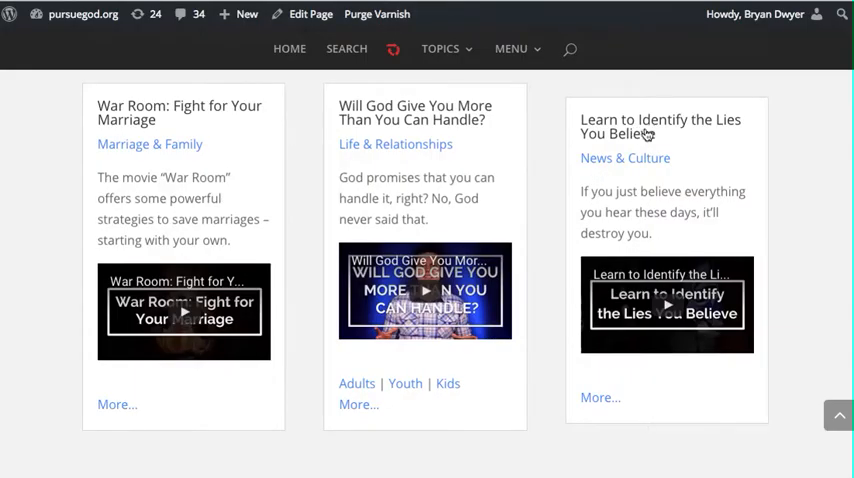
mouse_move(678, 124)
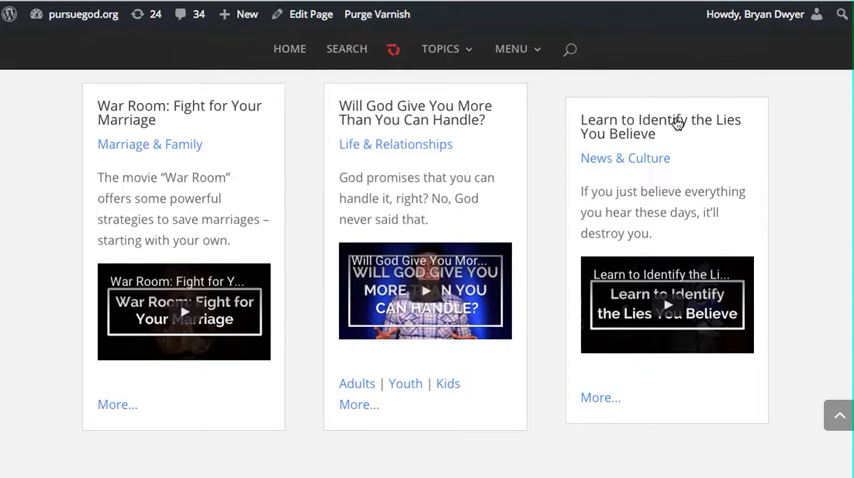
mouse_move(732, 132)
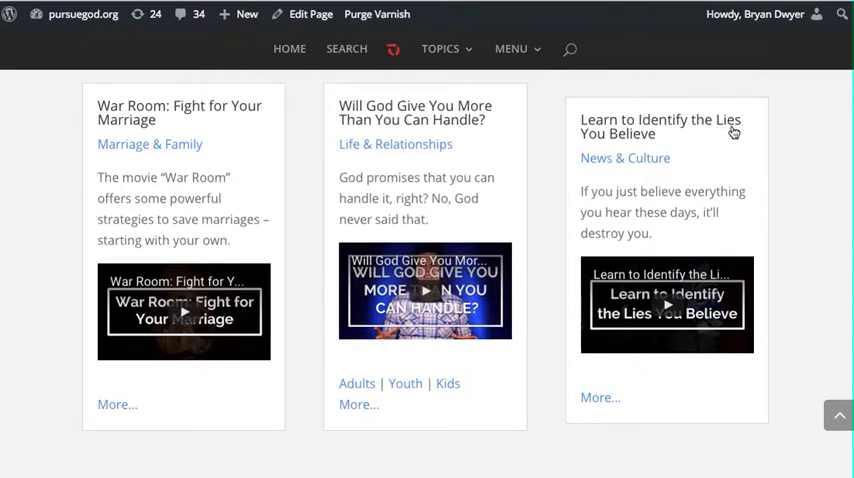
mouse_move(610, 128)
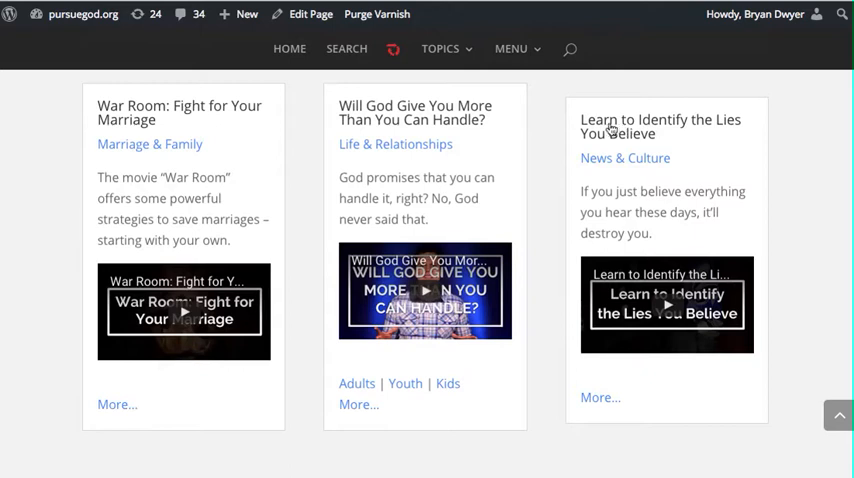
mouse_move(692, 122)
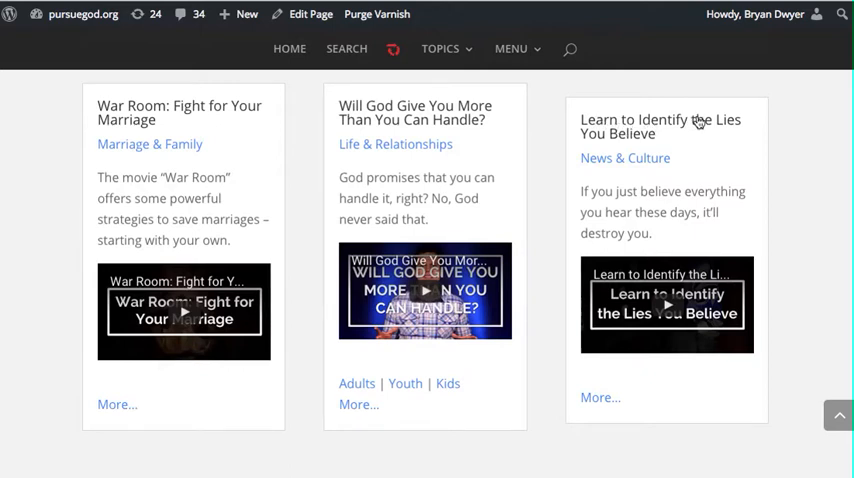
mouse_move(696, 132)
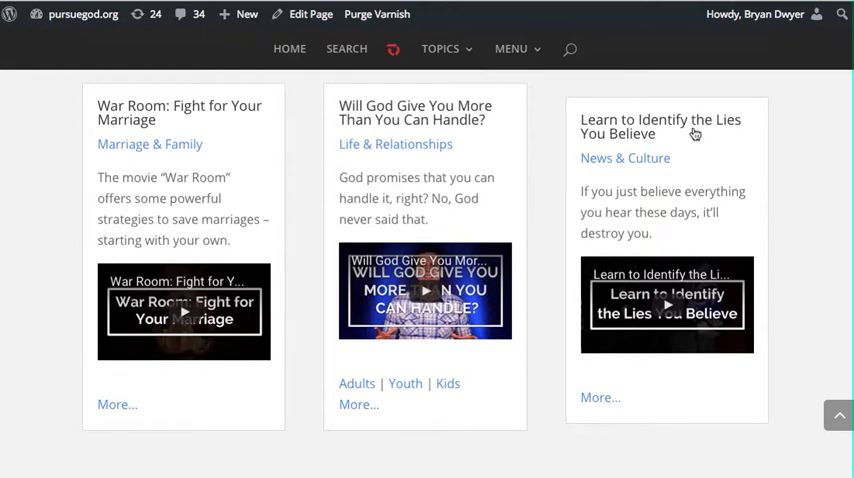
mouse_move(676, 94)
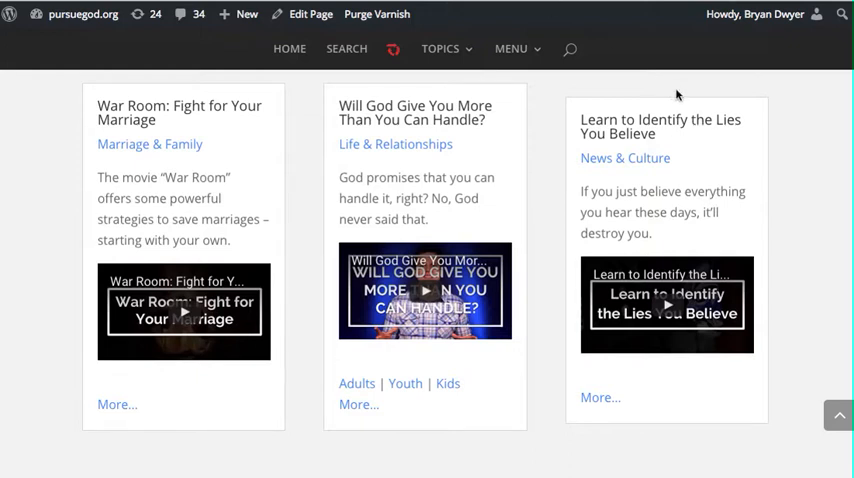
mouse_move(630, 100)
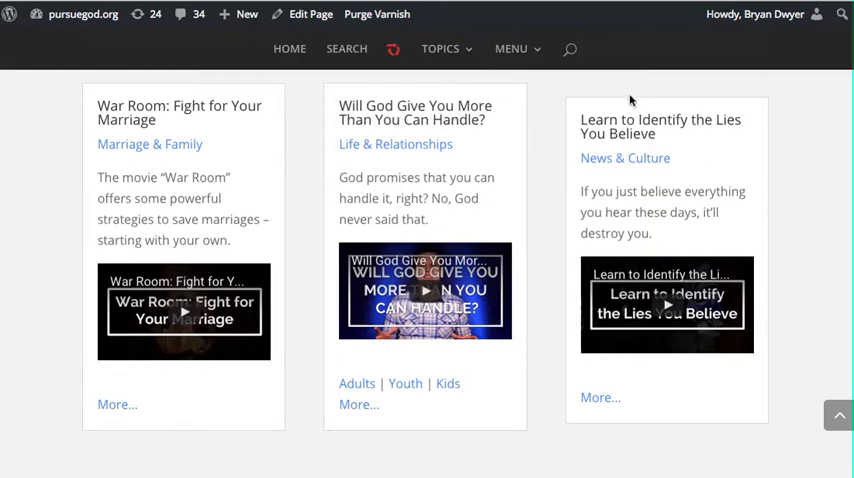
mouse_move(676, 124)
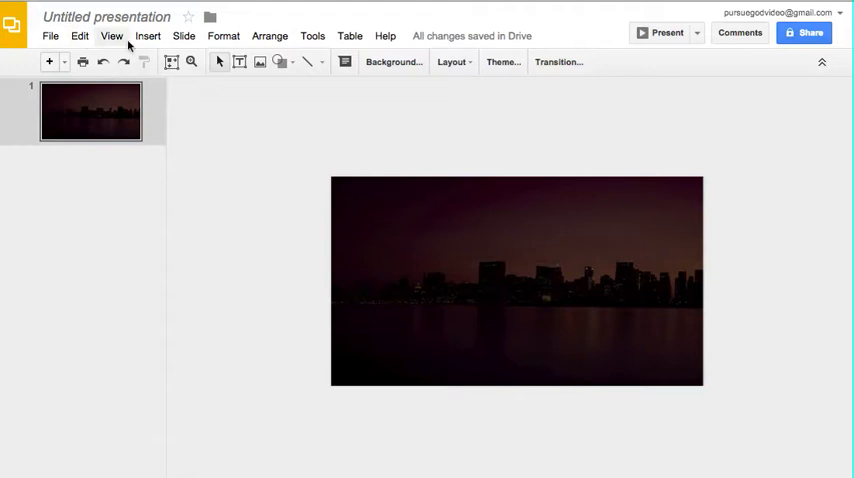
- Add word art reading 'LEARN TO IDENTIFY' across the upper part of the slide
left_click(148, 36)
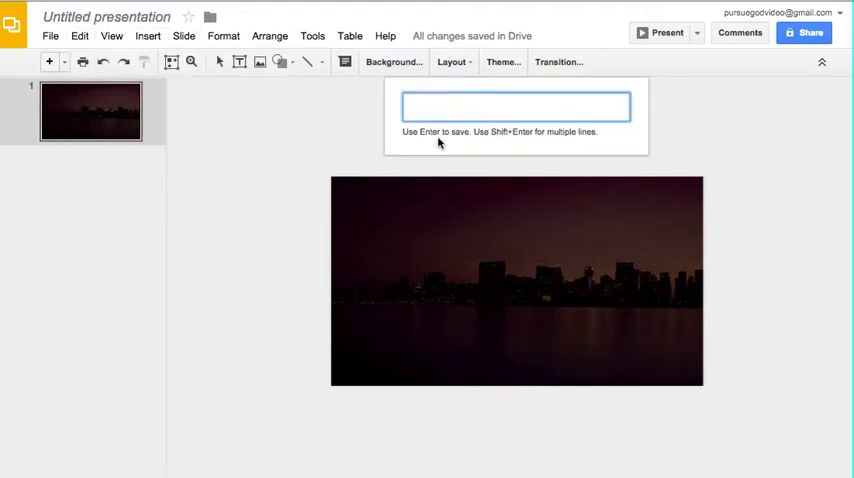
type("L")
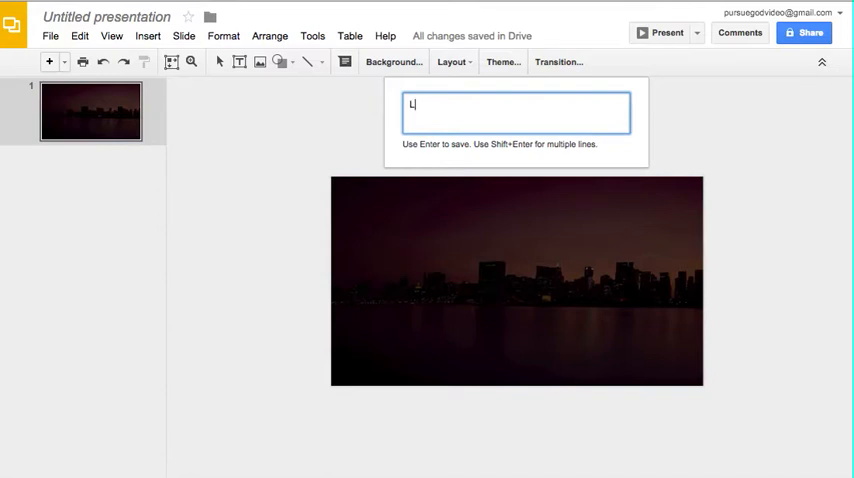
type("EARN TO")
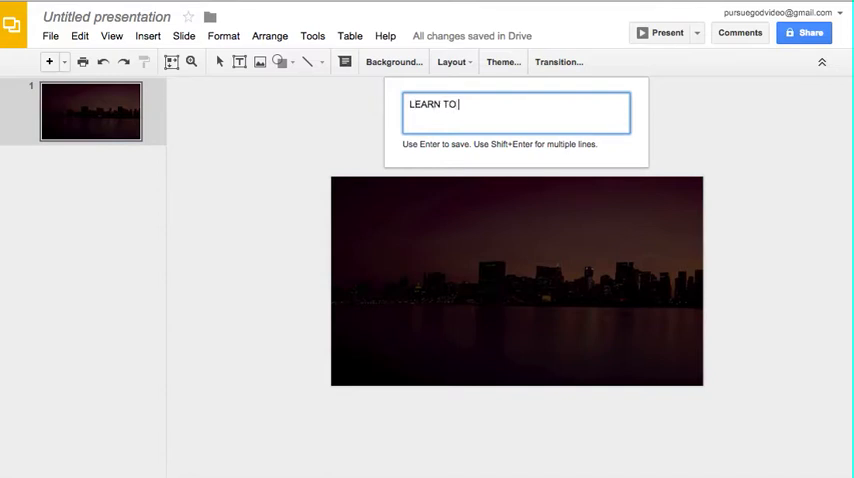
type("IDENTIFY")
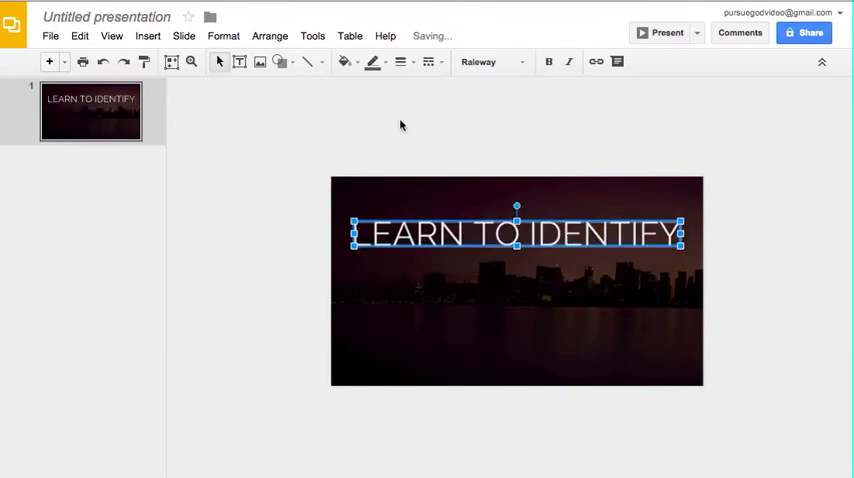
- Begin a second word art 'THE LIES YOU BELIEVE' and discard it unfinished
left_click(148, 36)
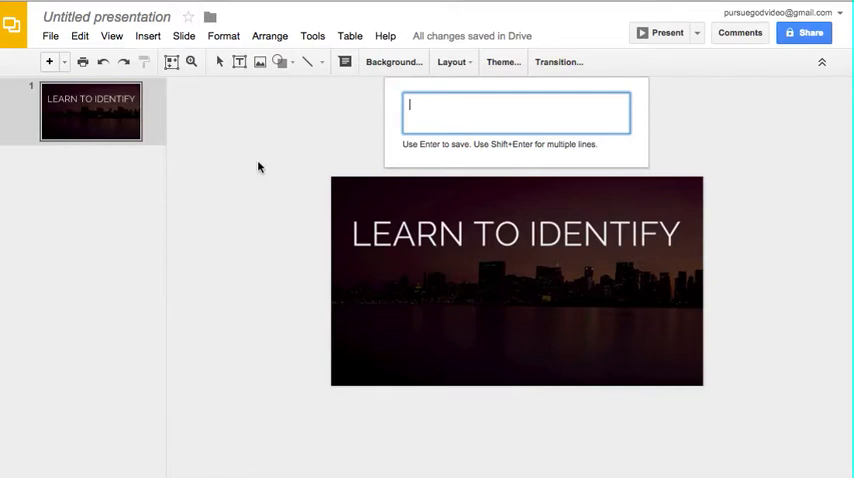
type("THE")
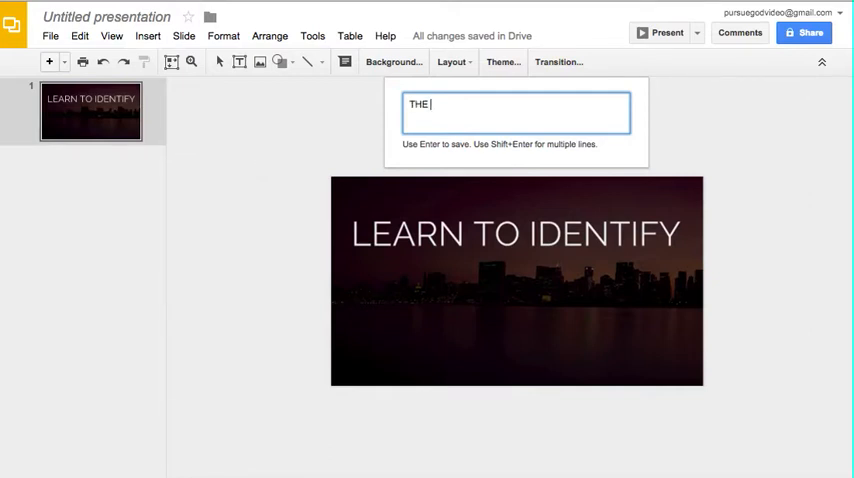
type("LIES")
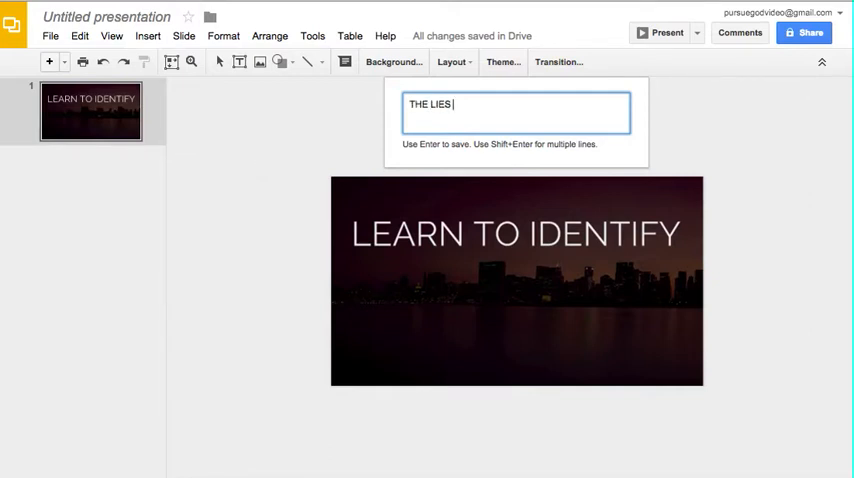
type("YOU BELIEV")
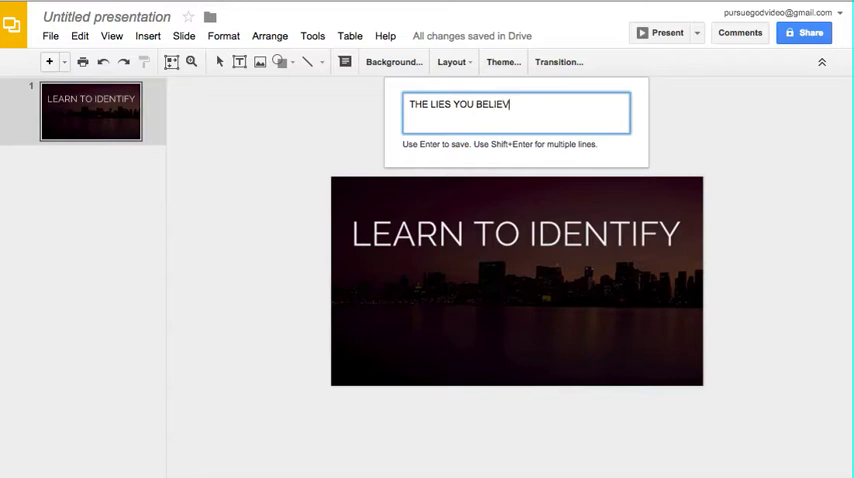
key("Return")
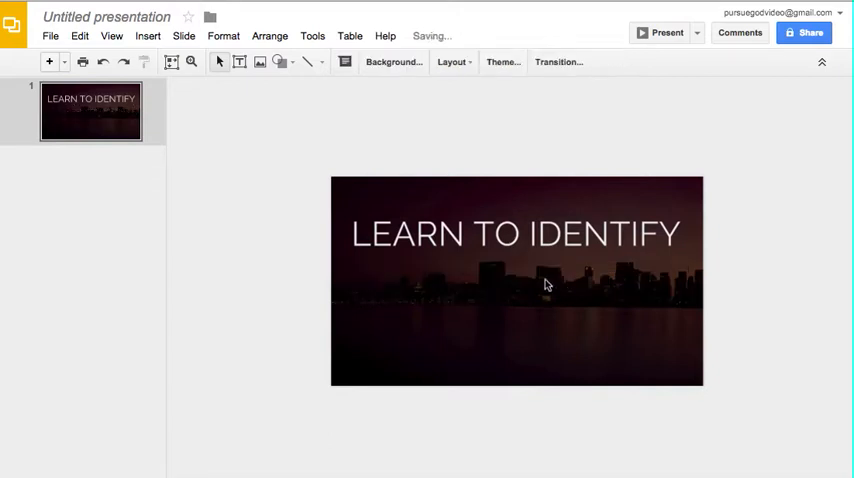
- Add word art 'THE LIES' beneath the LEARN TO IDENTIFY line
left_click(148, 36)
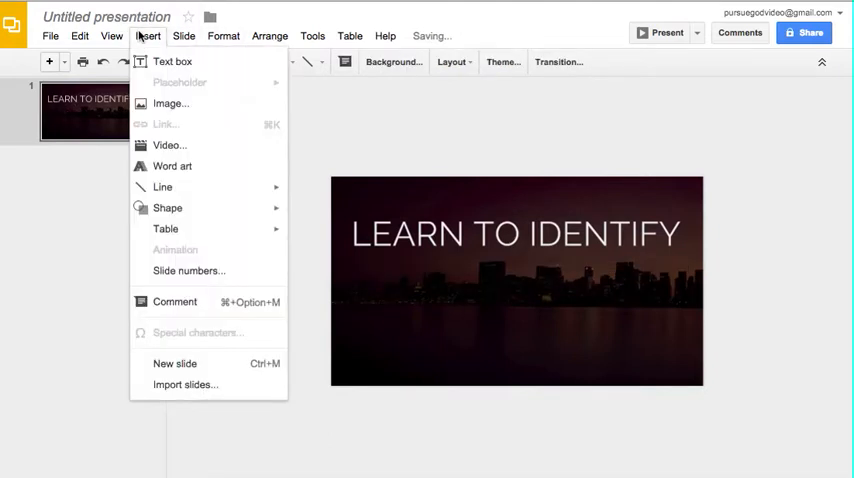
left_click(174, 300)
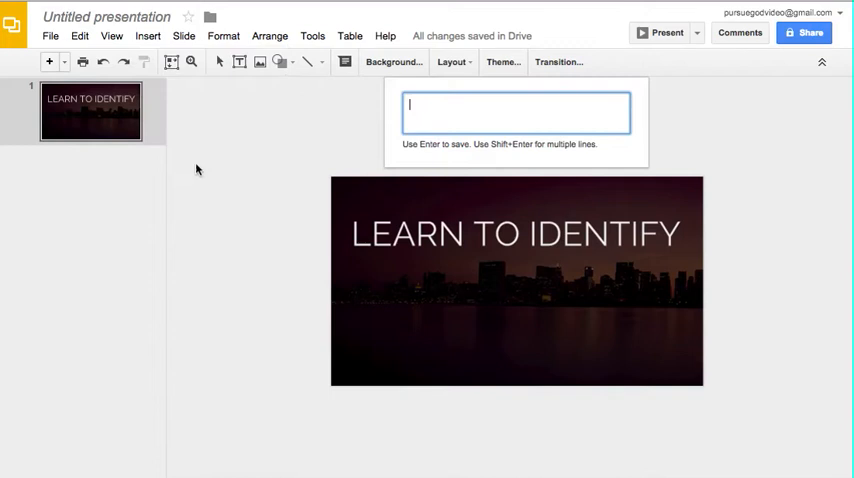
type("THE LIES")
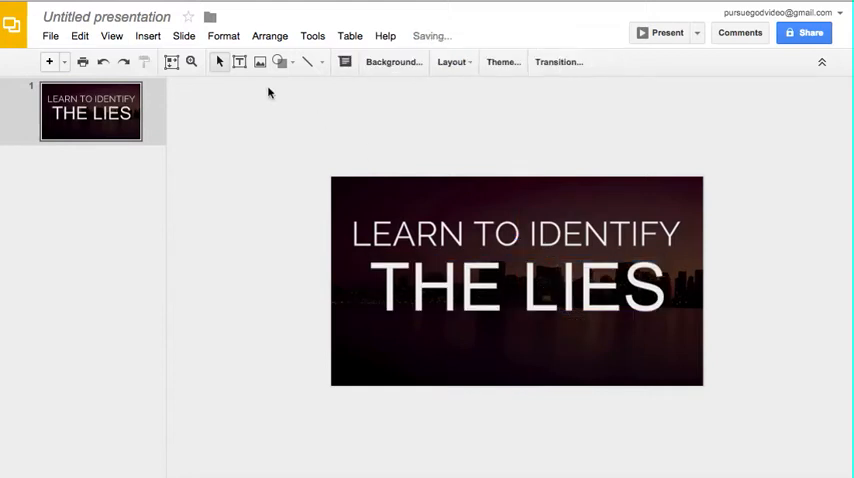
- Add a third word art reading 'YOU BELIEVE'
left_click(148, 36)
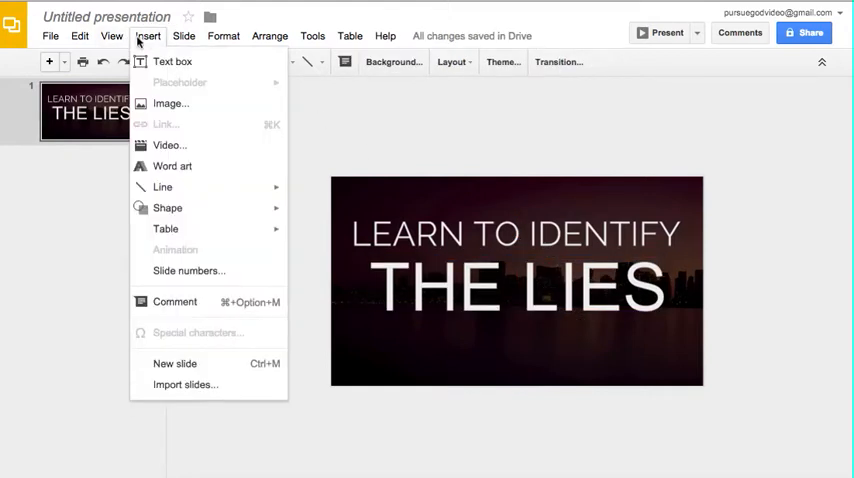
left_click(172, 60)
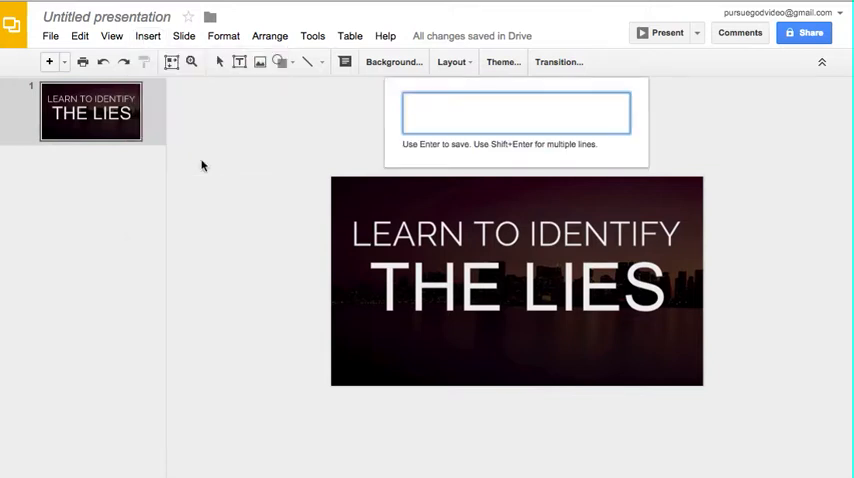
type("YOU BELIEVE")
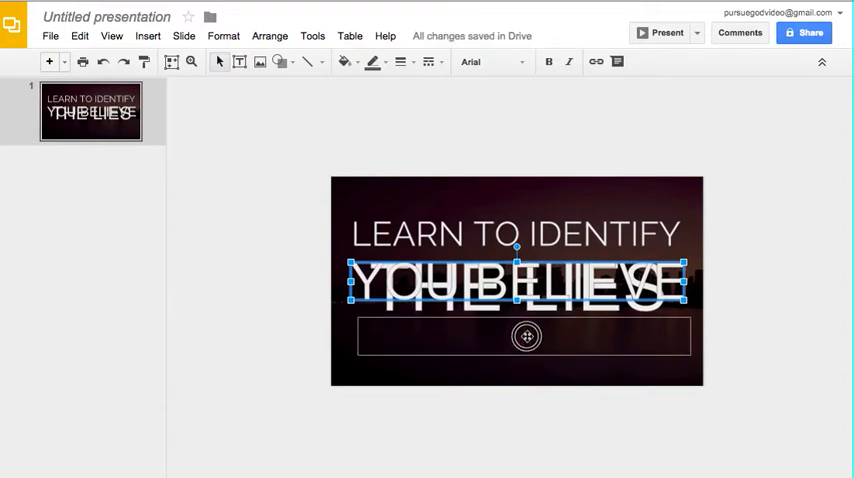
- Move 'YOU BELIEVE' below 'THE LIES' and resize it to fill the line
left_click_drag(516, 288, 516, 340)
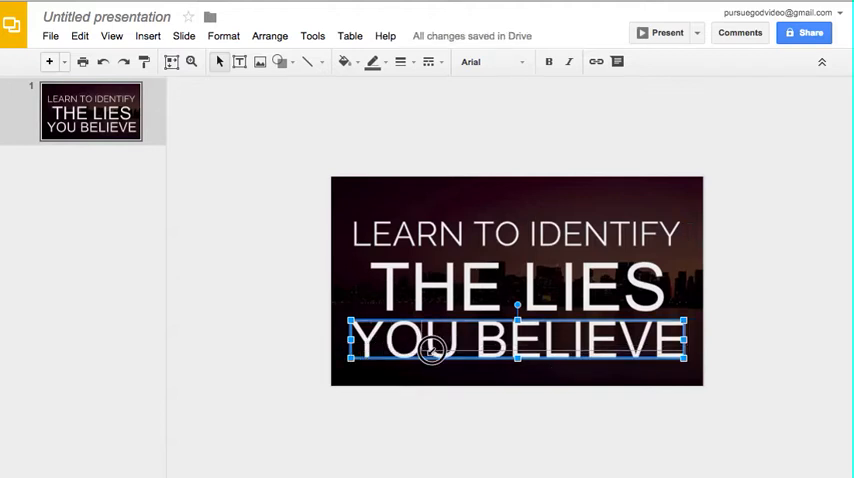
left_click_drag(430, 350, 510, 344)
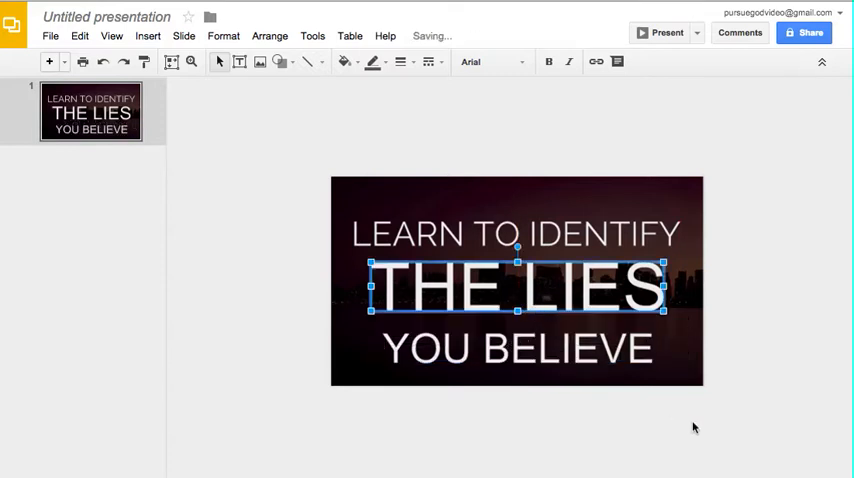
left_click(516, 348)
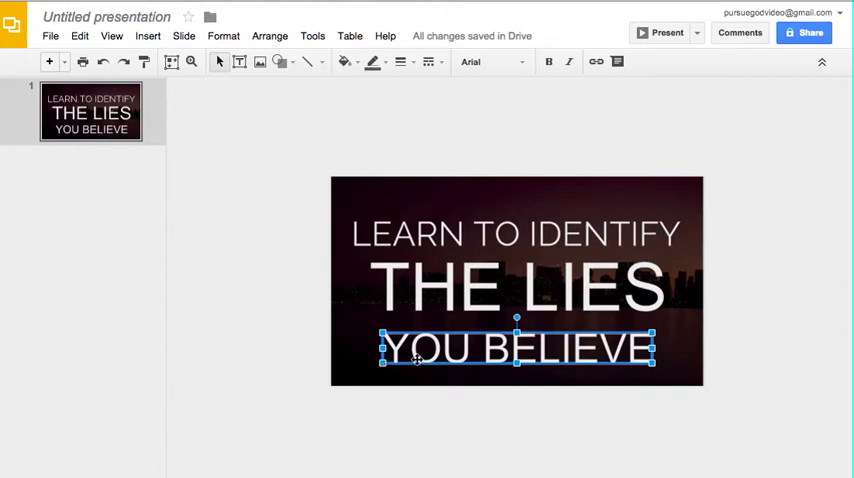
- Set the word art to Raleway and make 'THE LIES' bold
left_click(516, 288)
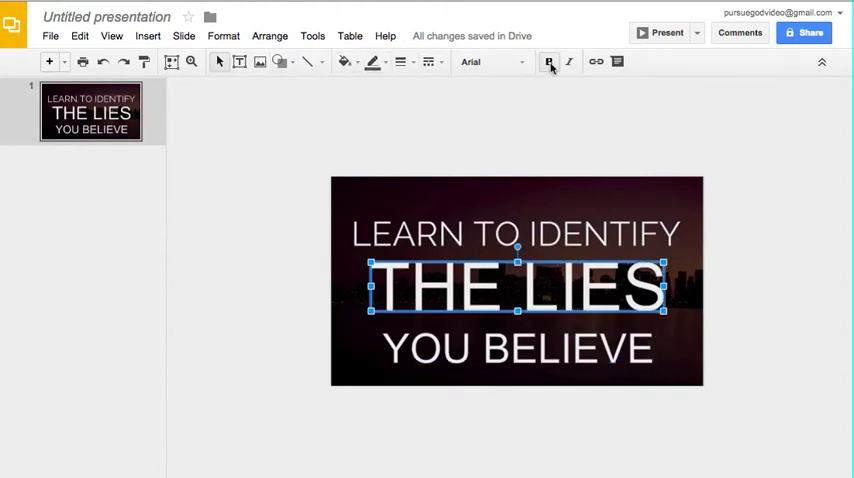
left_click(492, 60)
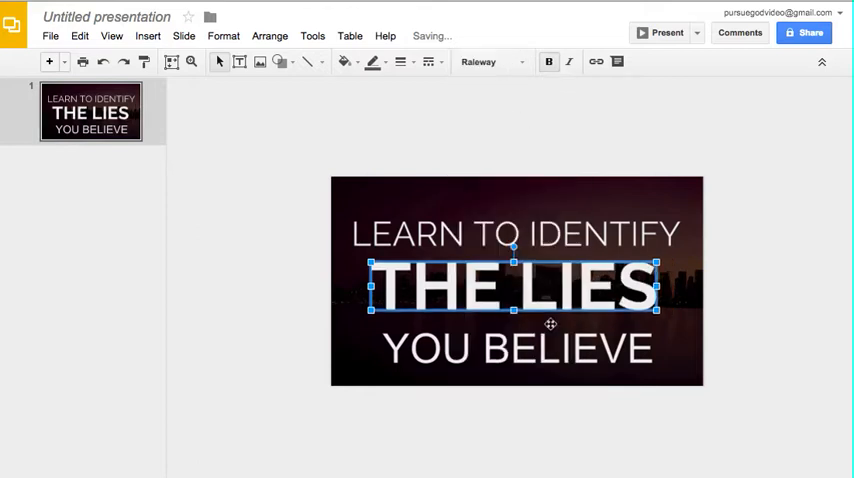
left_click(516, 348)
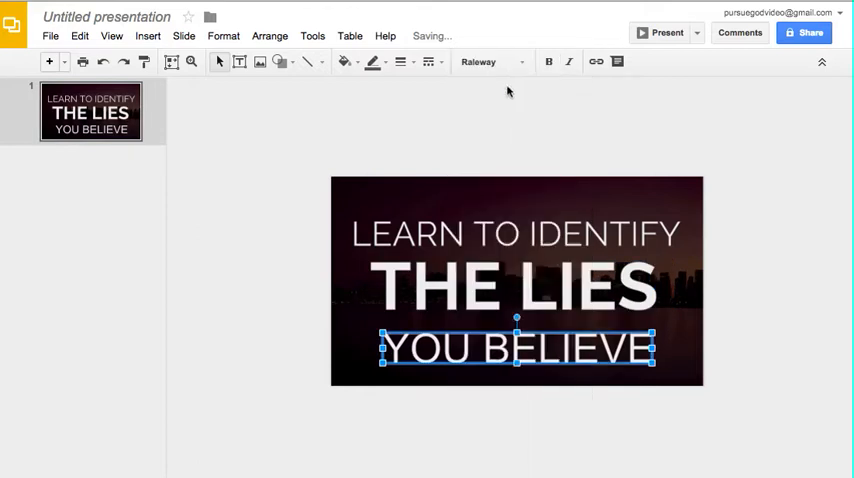
left_click(516, 288)
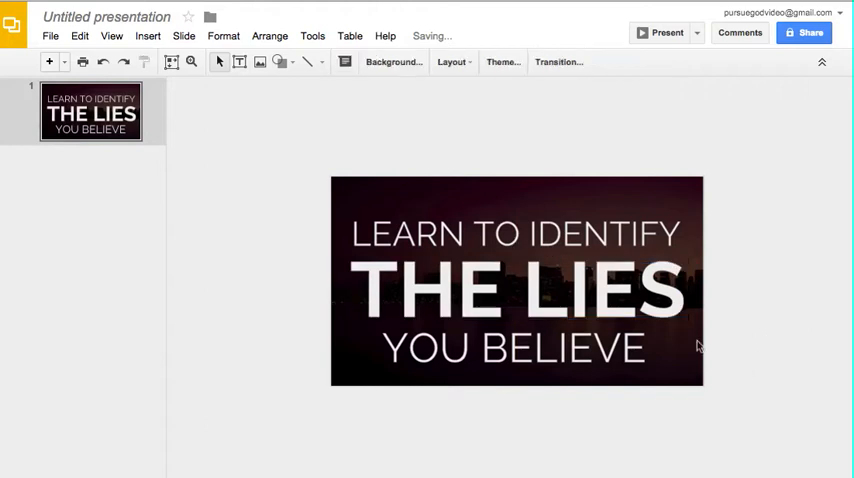
- Widen 'YOU BELIEVE' to match the width of the lines above
left_click(516, 224)
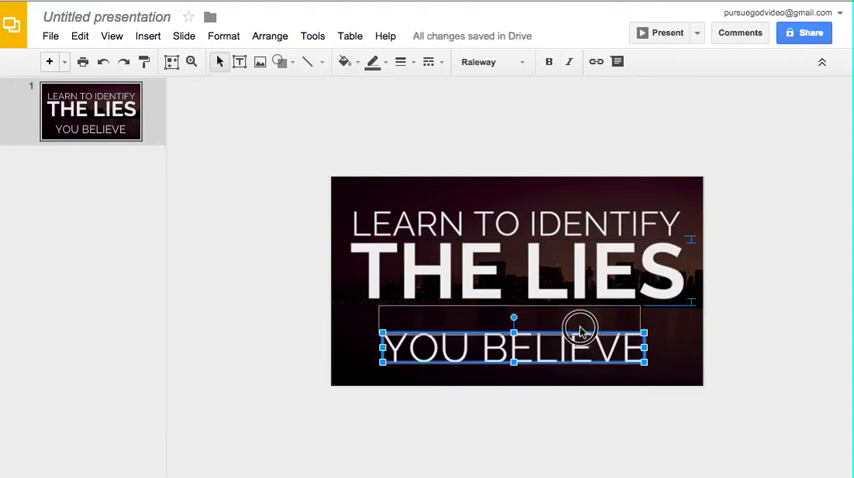
left_click(744, 362)
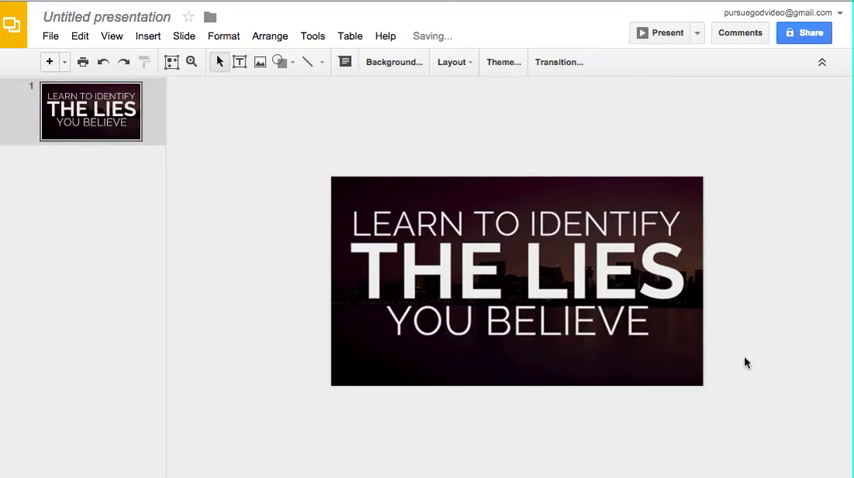
left_click(516, 322)
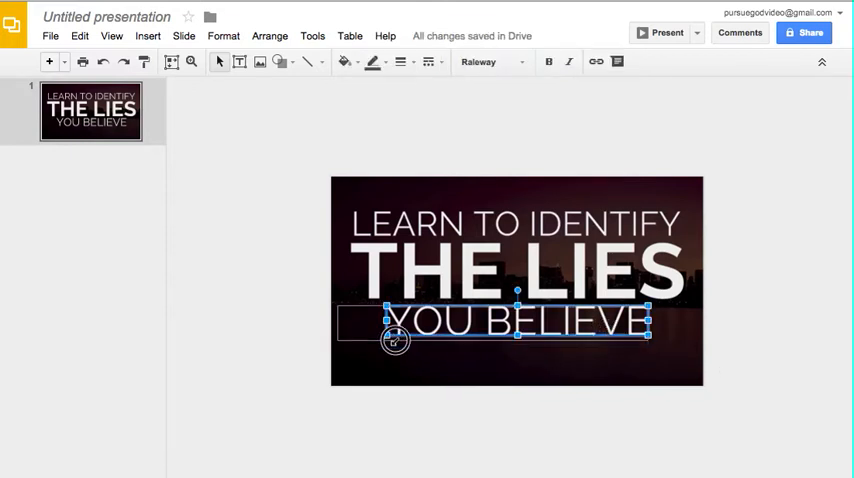
left_click_drag(396, 338, 500, 338)
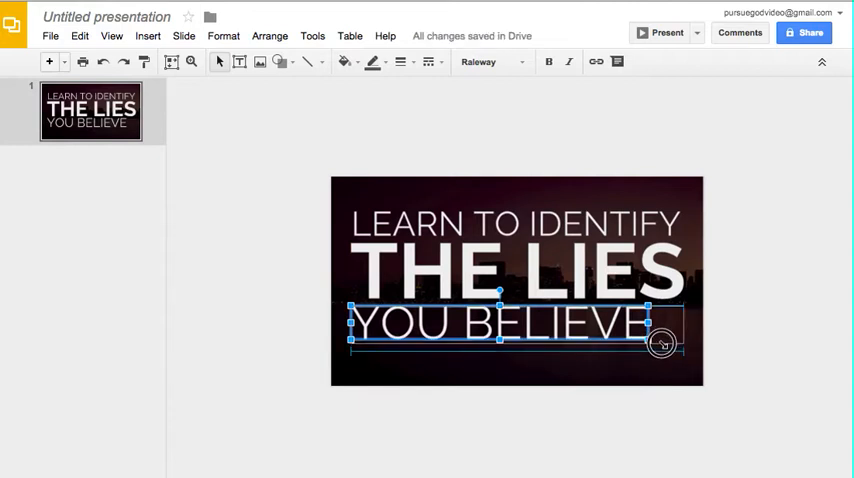
- Resize 'LEARN TO IDENTIFY' so all three lines share one width as a centered block
left_click(780, 384)
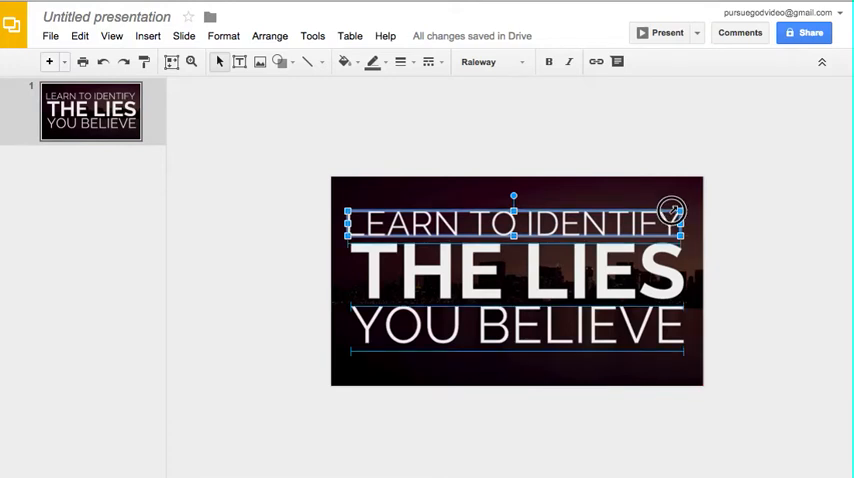
left_click(770, 290)
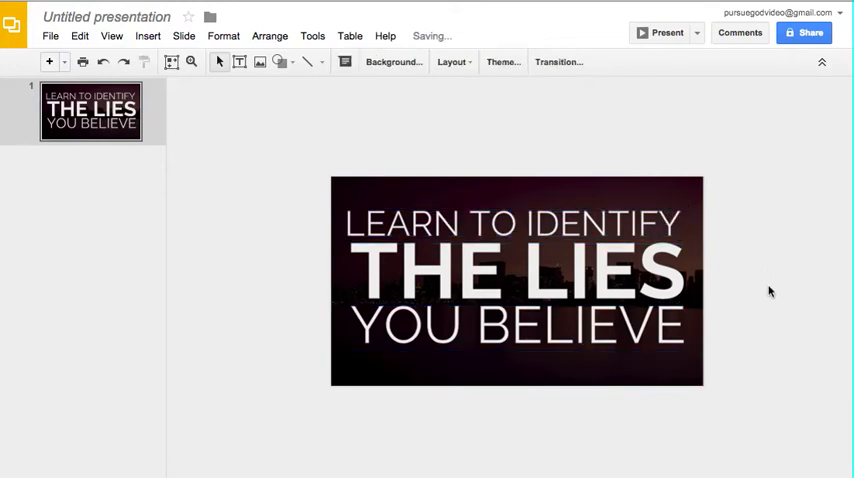
left_click(514, 222)
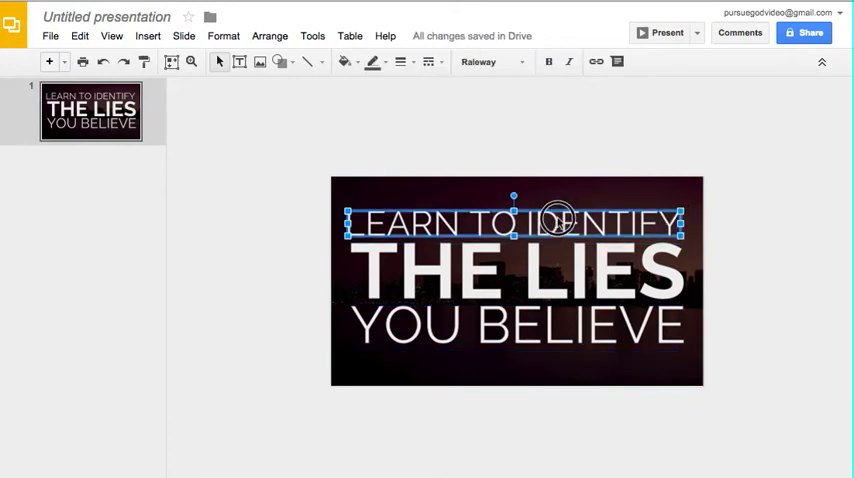
left_click(776, 262)
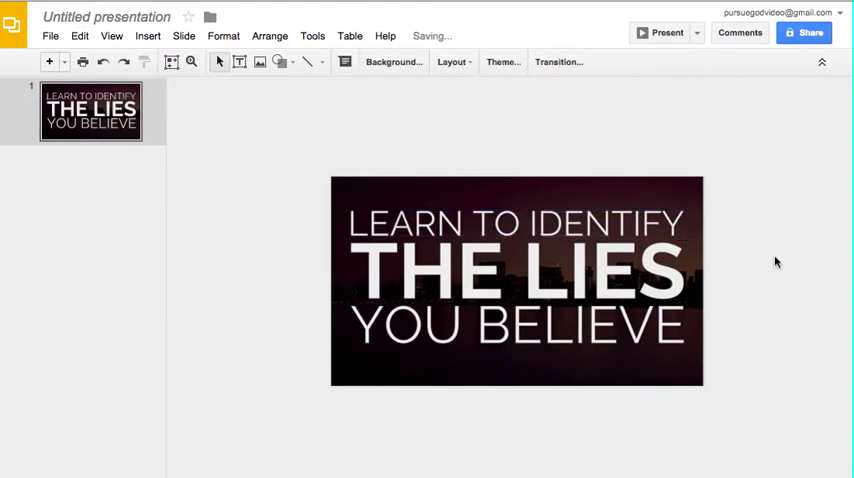
mouse_move(728, 292)
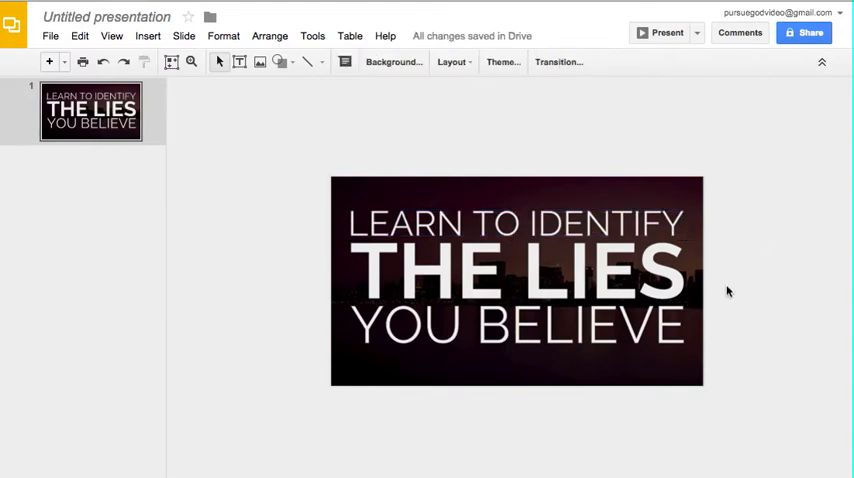
left_click(516, 256)
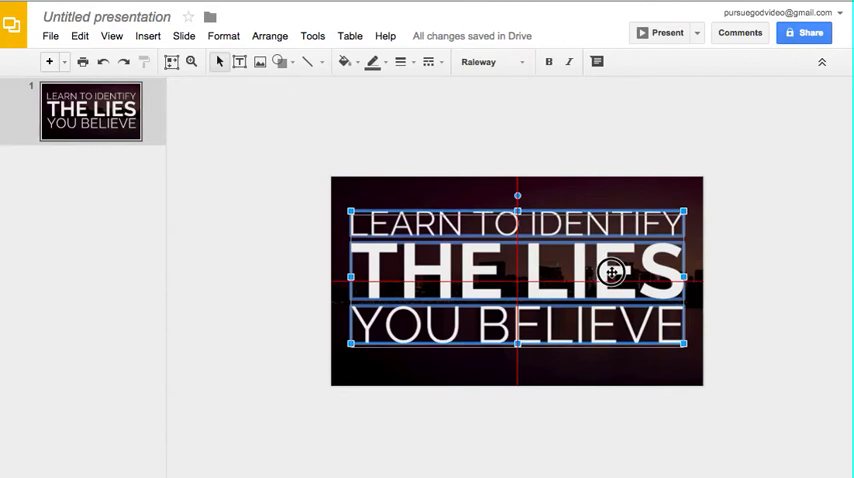
- Title the presentation 'LEARN TO ID' and download the slide as a PNG image
left_click(828, 324)
type("LEARN TO ID")
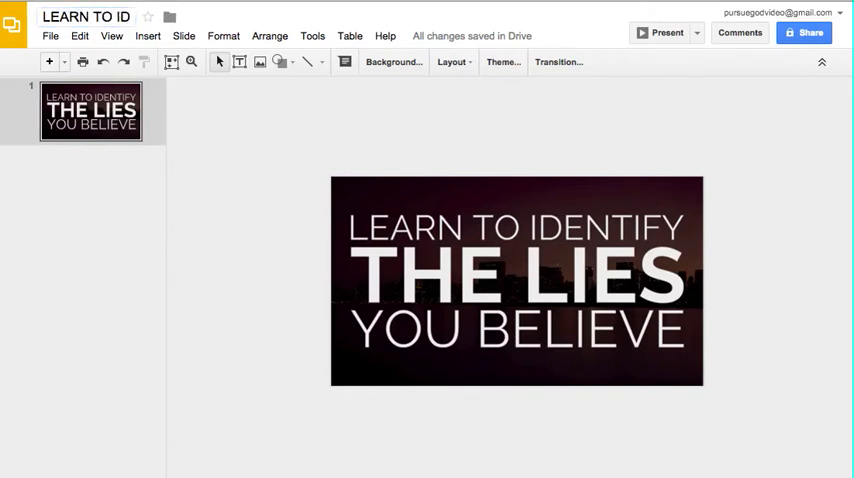
left_click(50, 36)
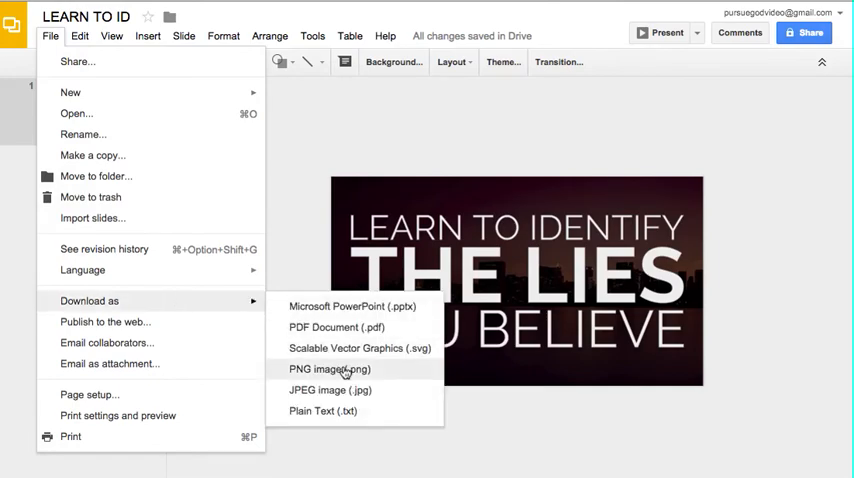
left_click(328, 368)
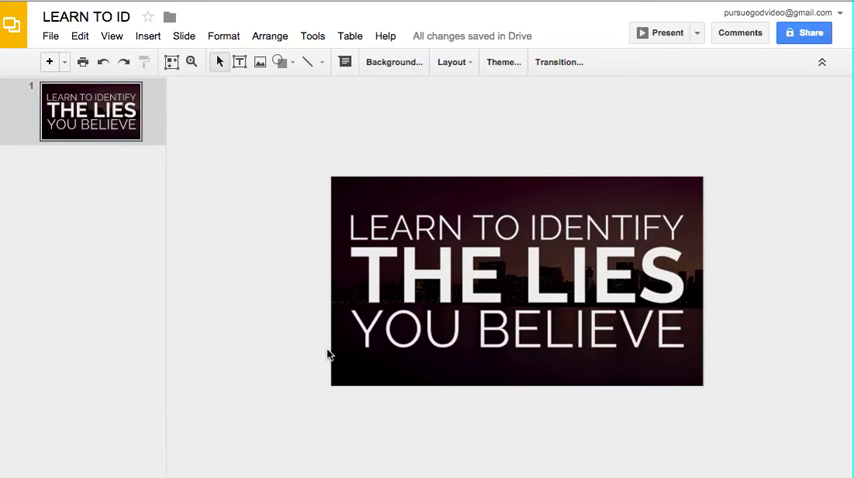
mouse_move(448, 158)
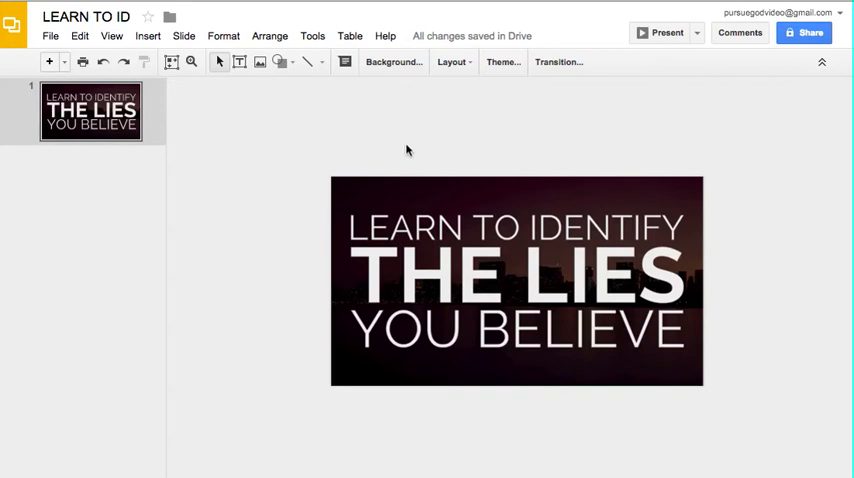
mouse_move(512, 196)
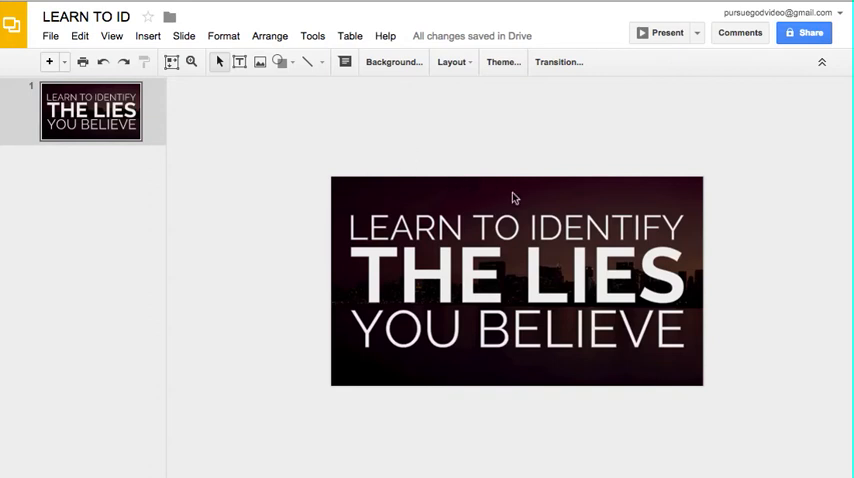
right_click(516, 196)
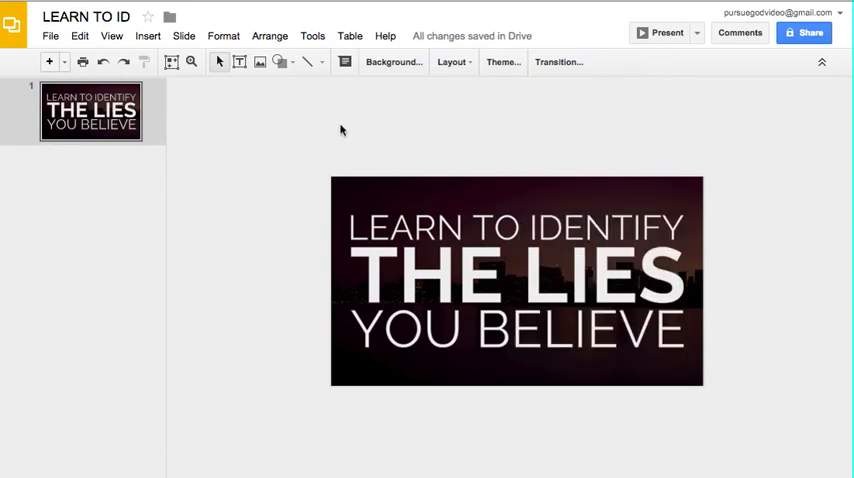
mouse_move(352, 152)
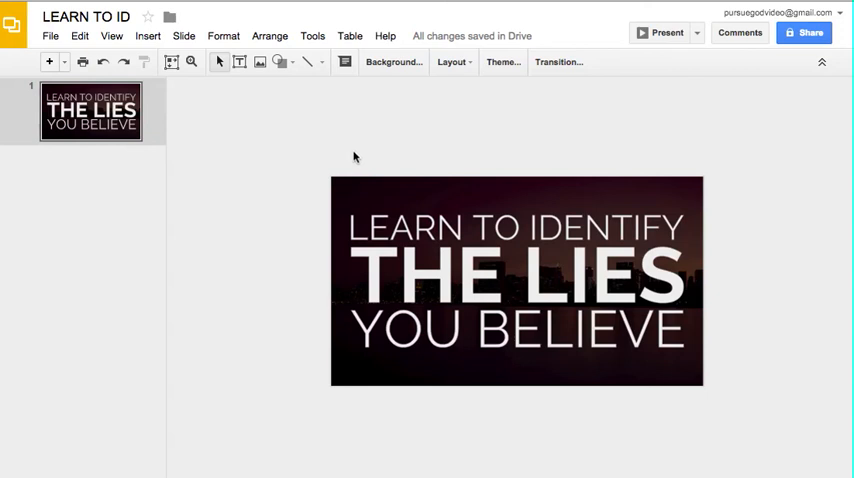
mouse_move(384, 144)
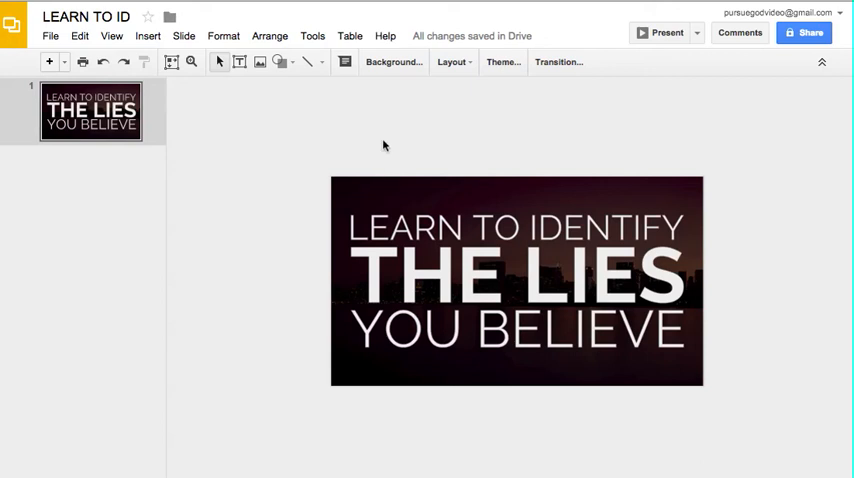
mouse_move(490, 164)
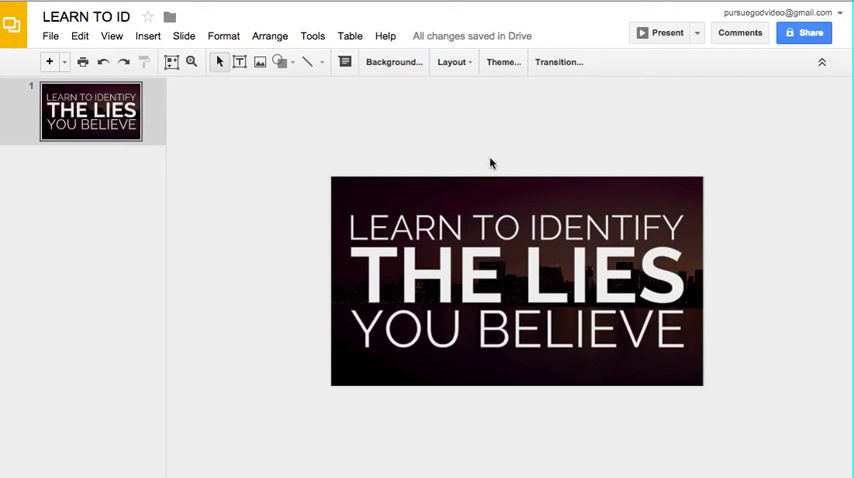